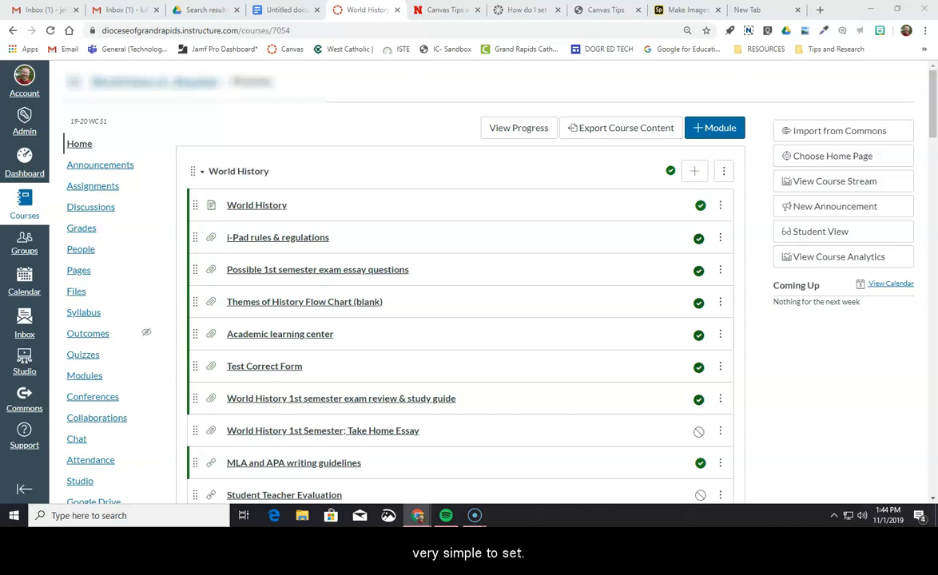
mouse_move(80, 249)
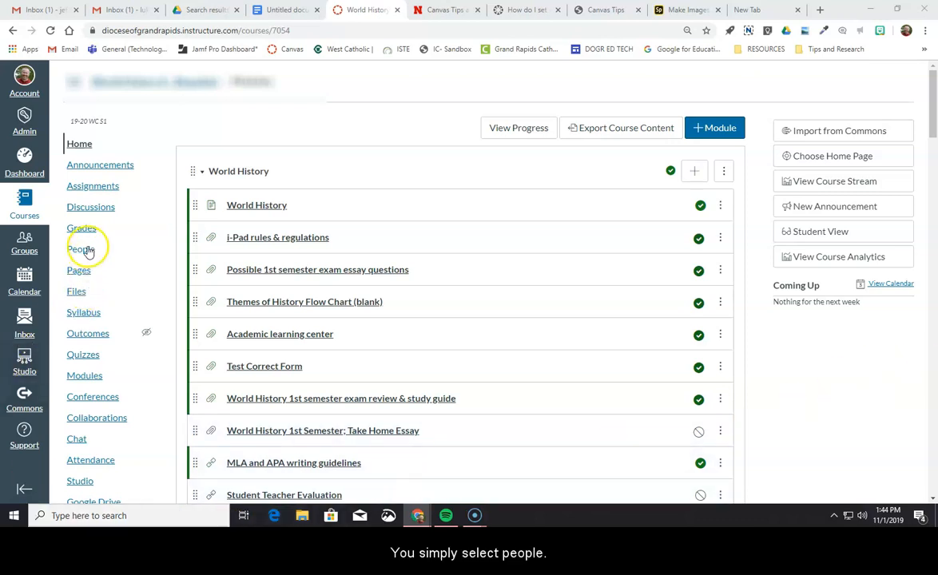
Go to the course's People page from the course navigation.
click(80, 250)
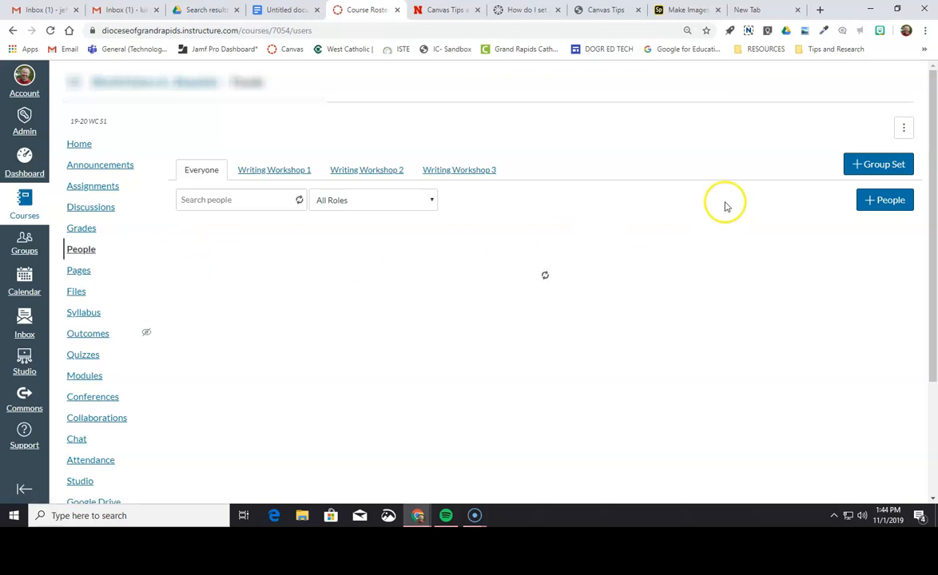
Start a new group set and name it 'Random Sample Group'.
click(879, 163)
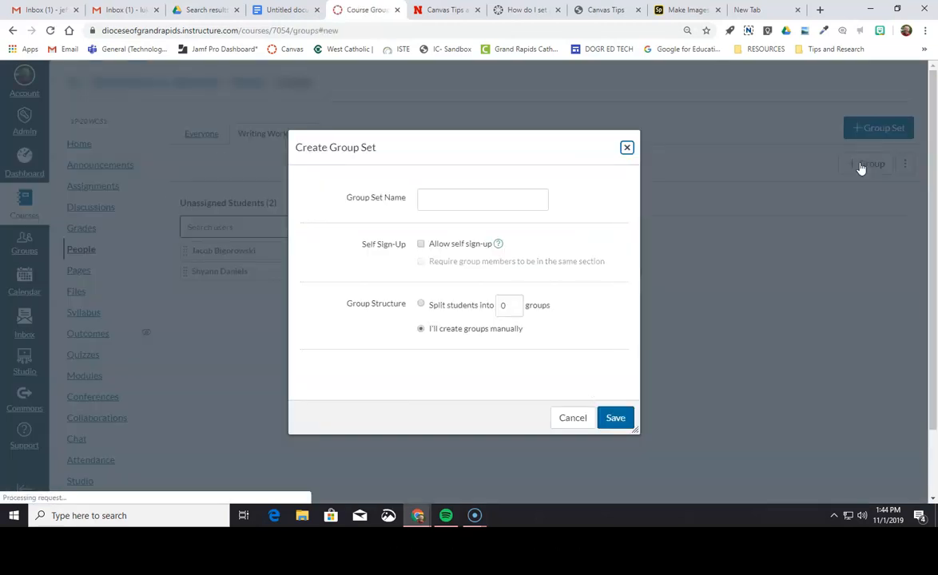
click(483, 198)
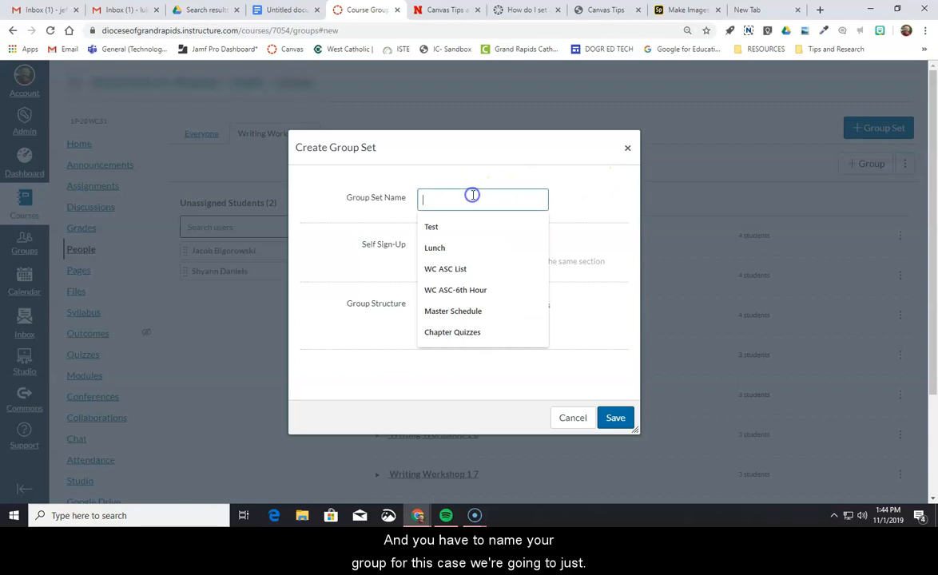
text(Wr)
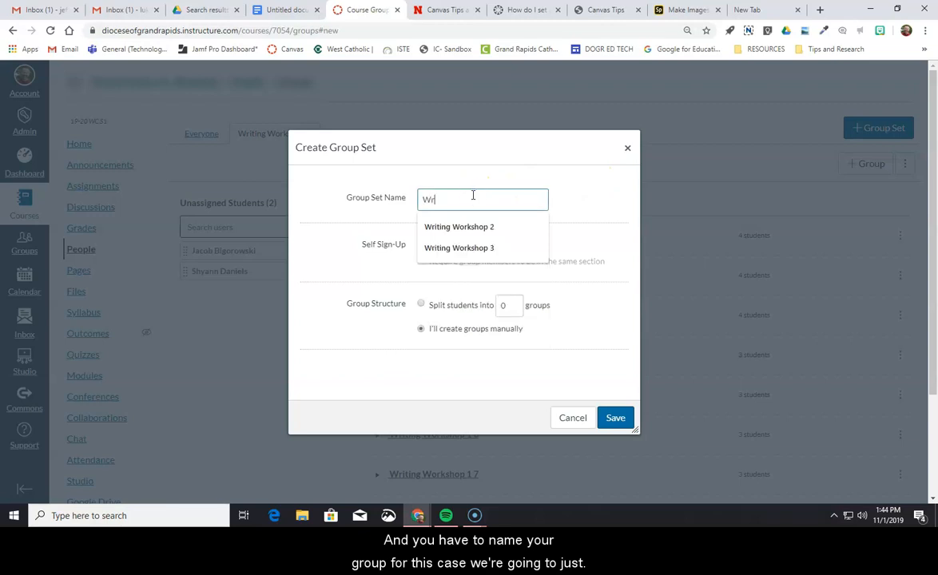
text(Ra)
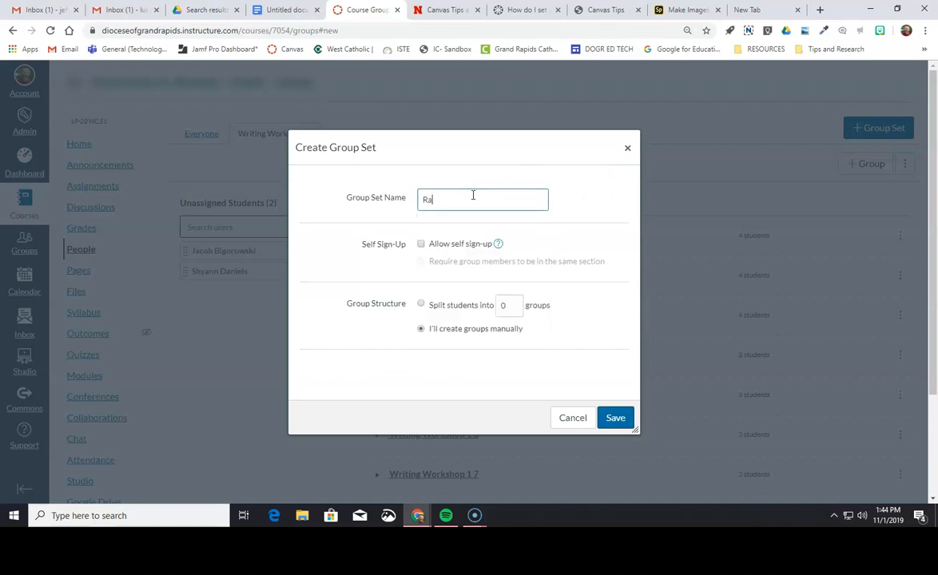
text(nd)
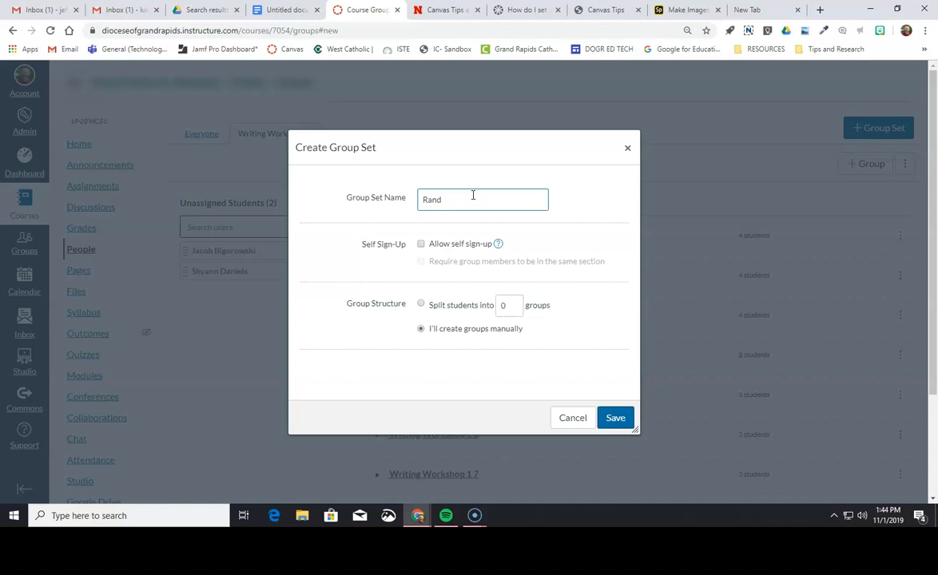
text(om Sample)
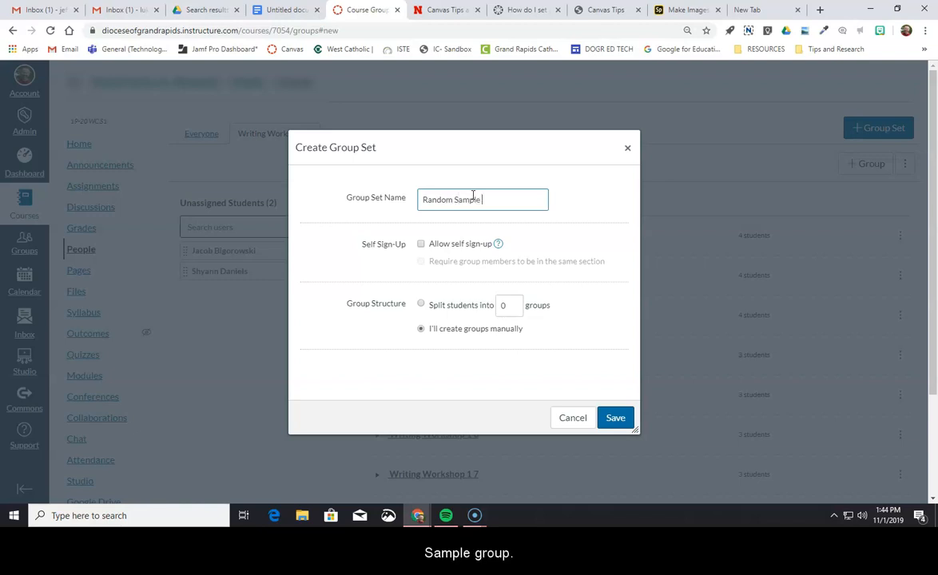
text(Group)
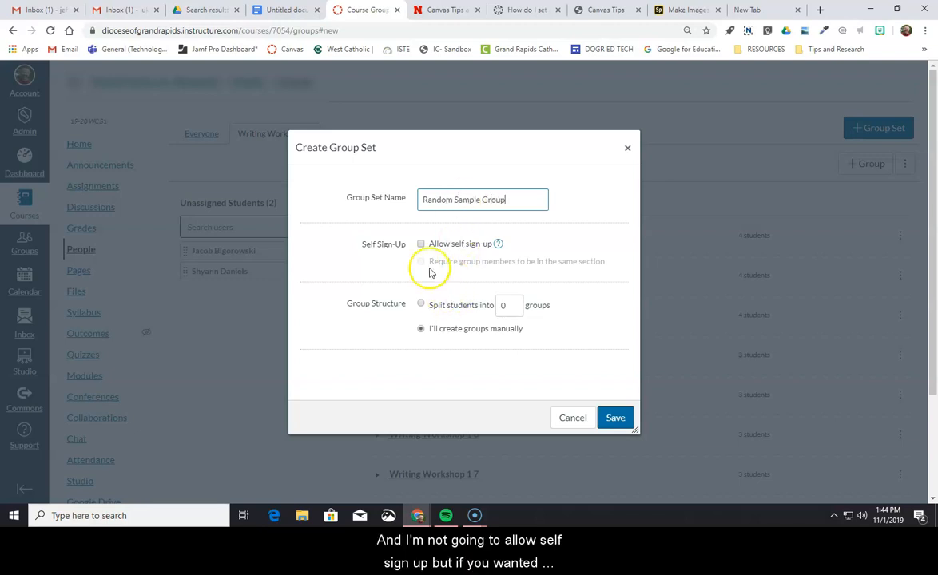
mouse_move(416, 254)
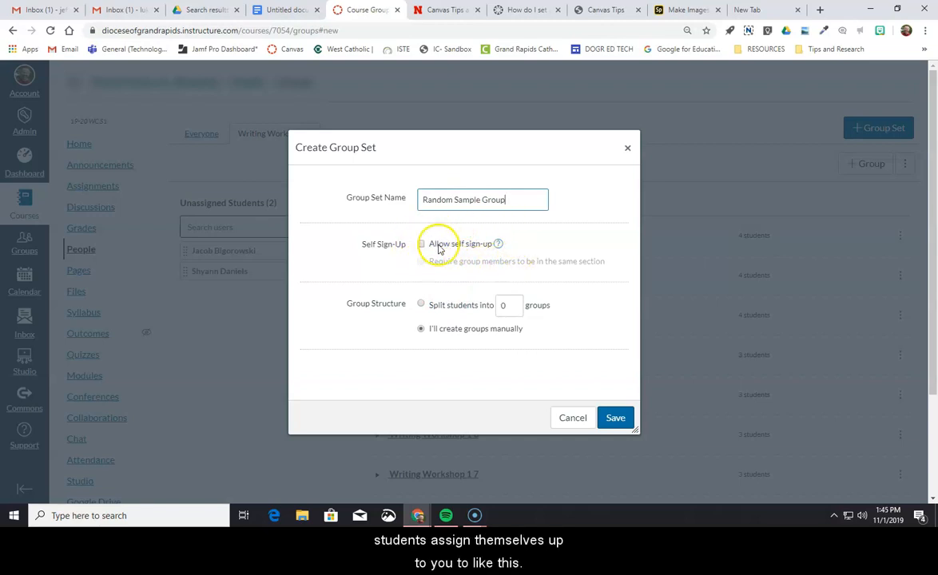
Try allowing student self sign-up, then leave it switched off.
click(422, 243)
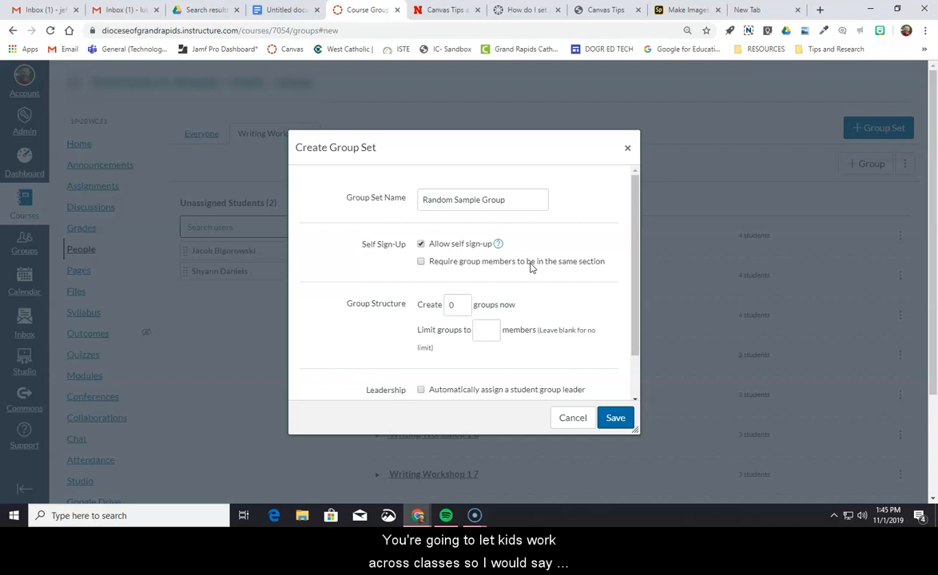
click(422, 243)
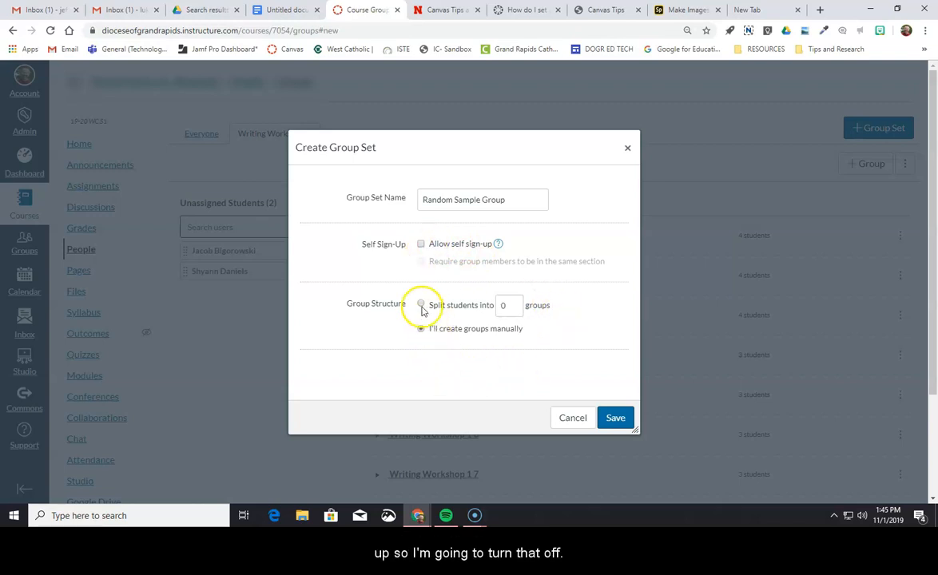
Split students into 10 groups within the same section and save the group set.
click(422, 304)
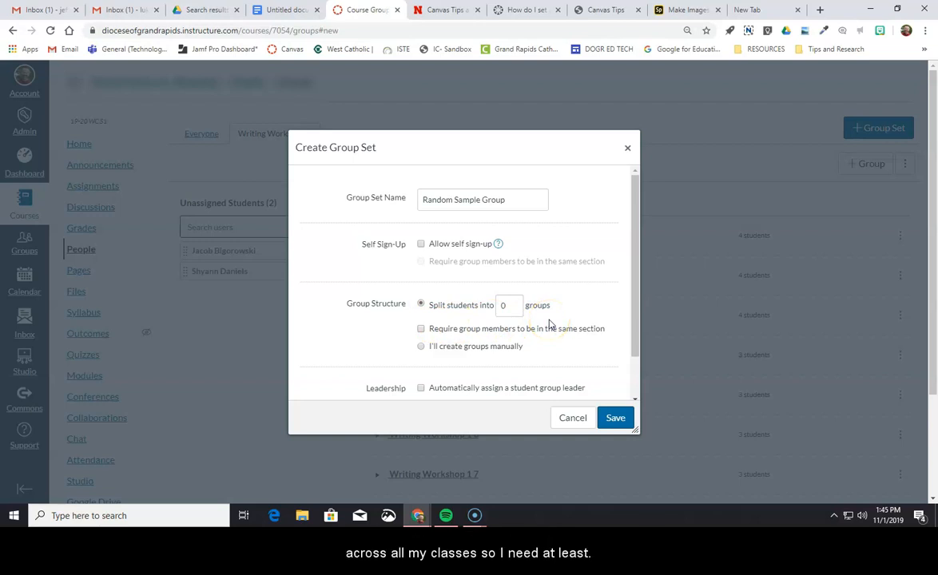
mouse_move(543, 323)
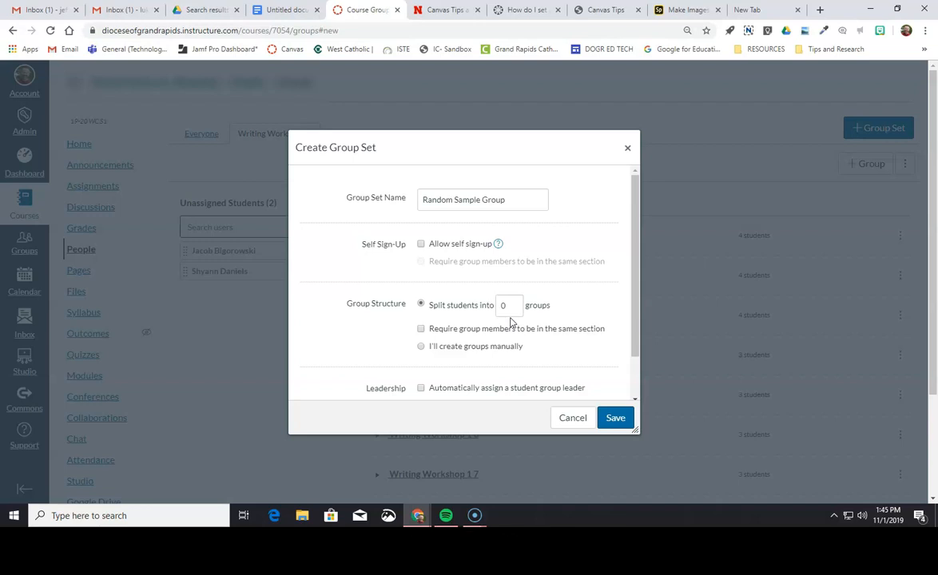
click(508, 305)
text(10)
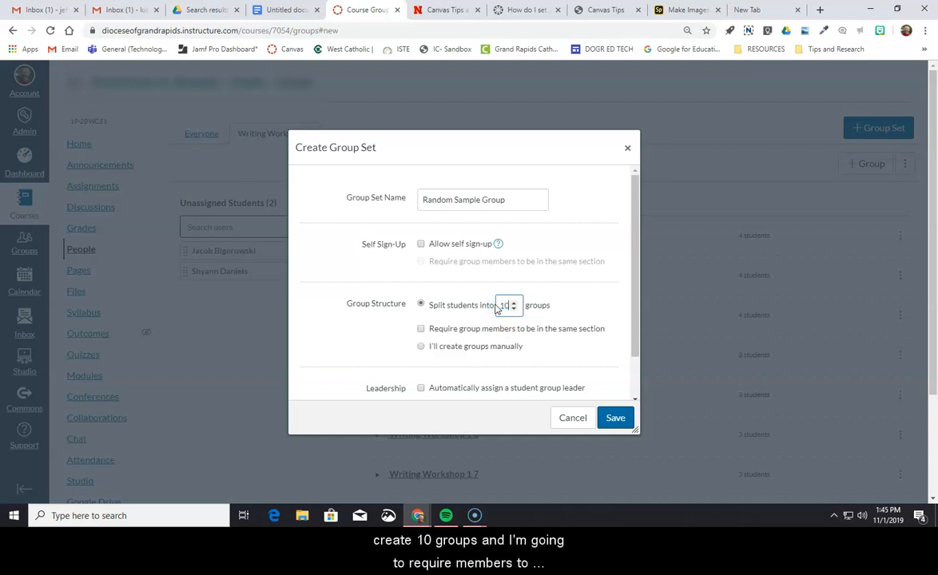
mouse_move(434, 334)
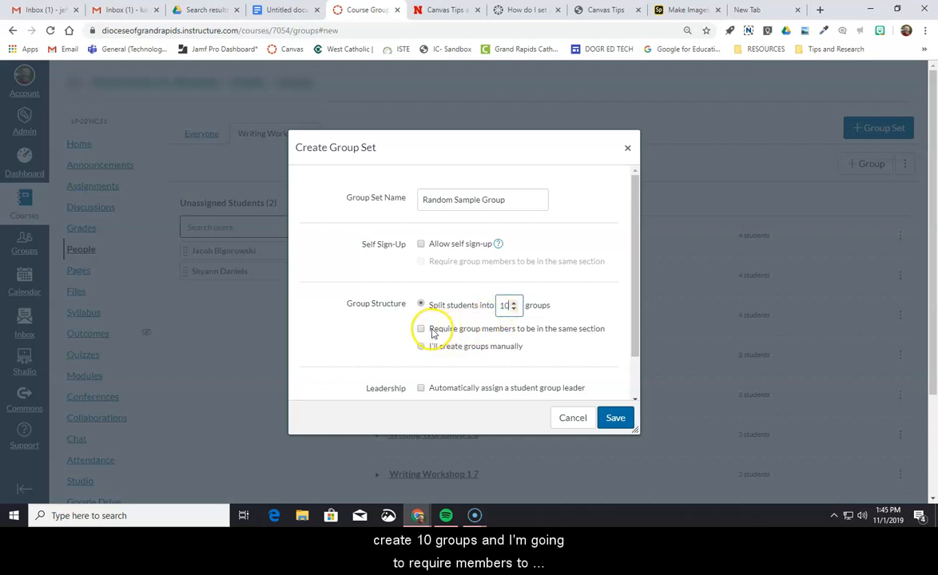
click(422, 329)
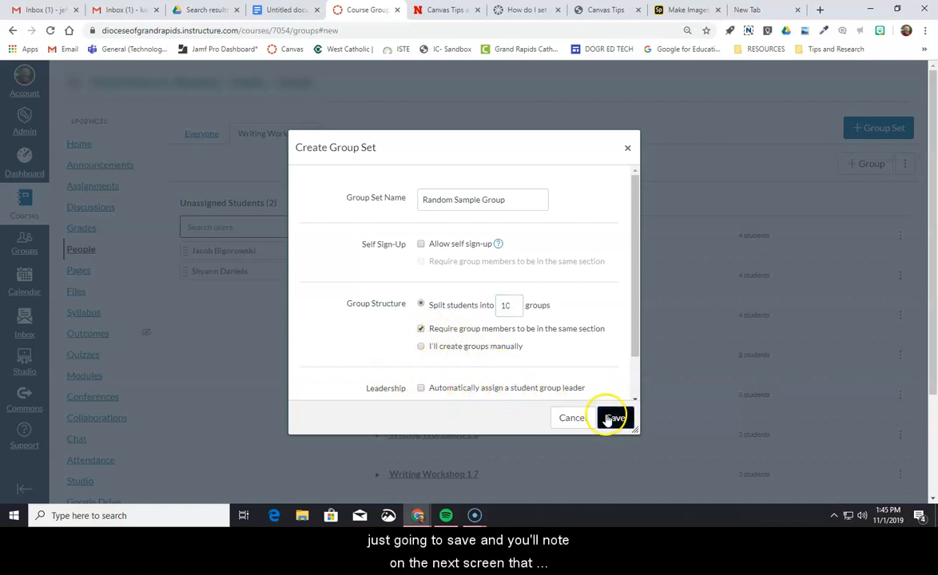
click(614, 417)
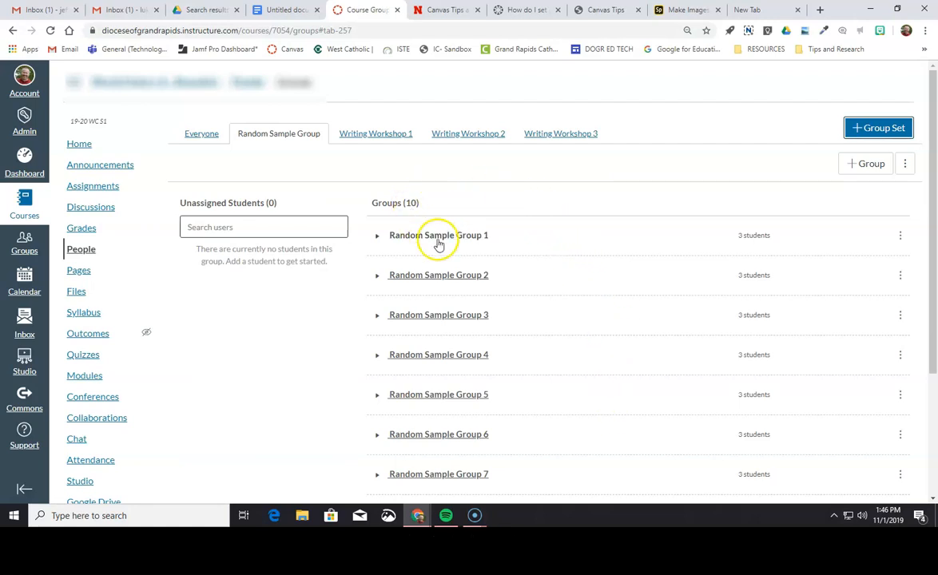
Expand Random Sample Group 1 and Random Sample Group 2 to reveal their three students each.
scroll(down, 3)
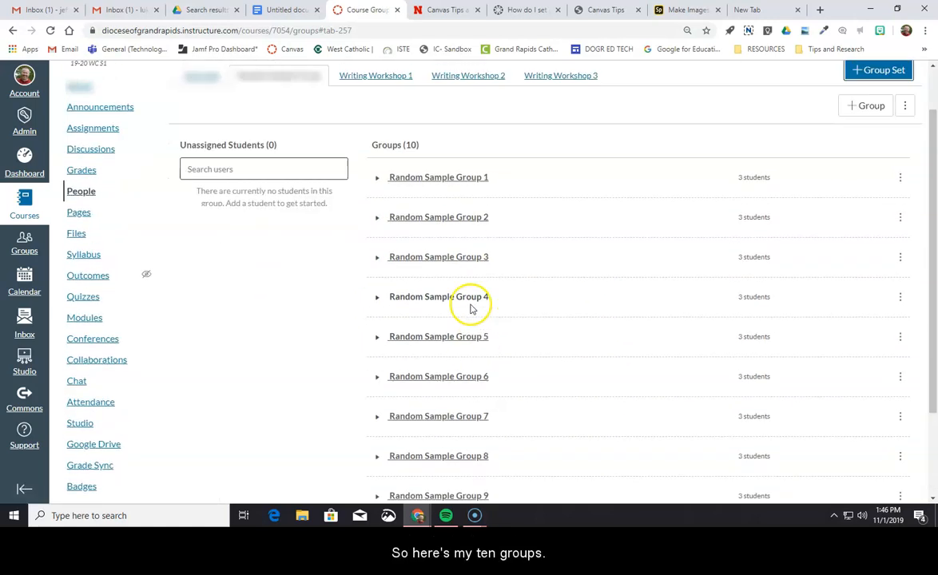
scroll(down, 3)
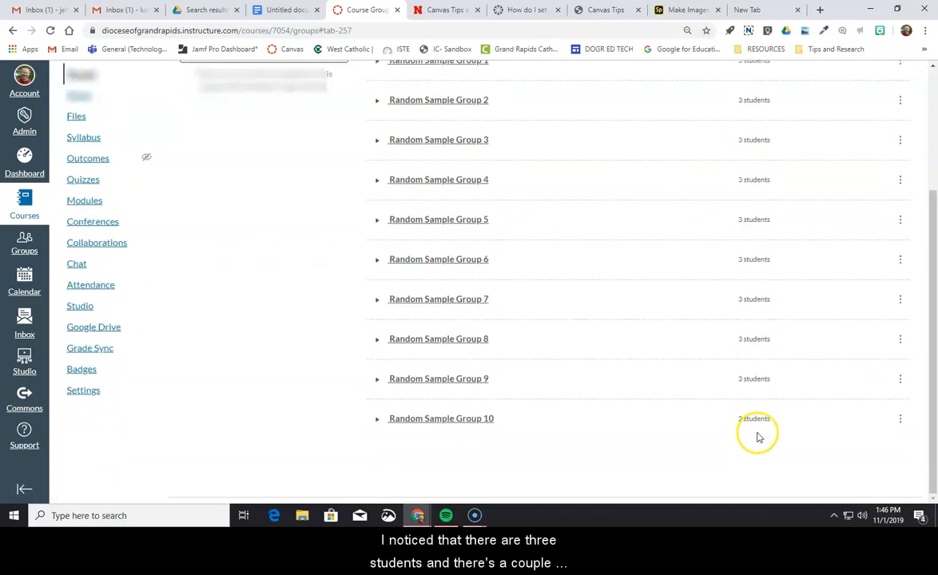
mouse_move(679, 392)
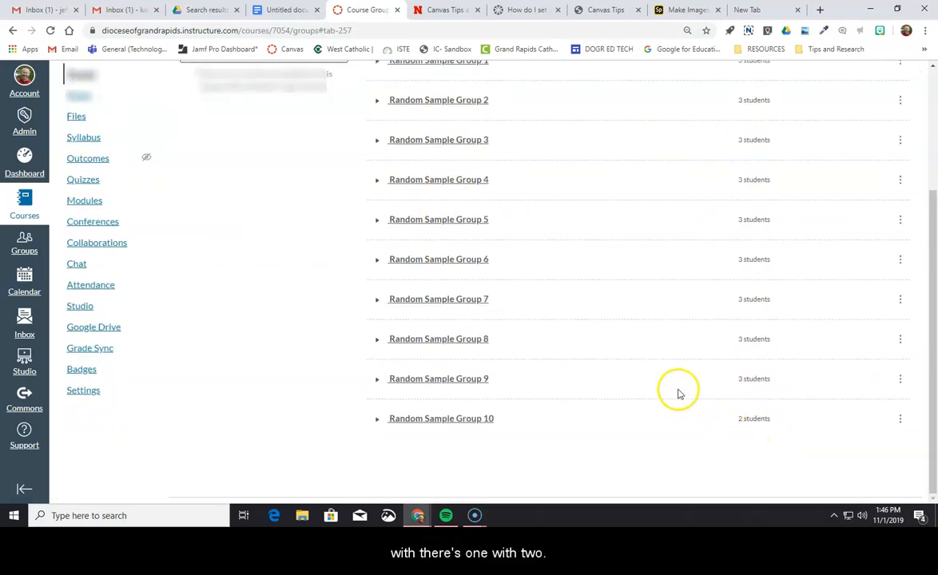
click(438, 235)
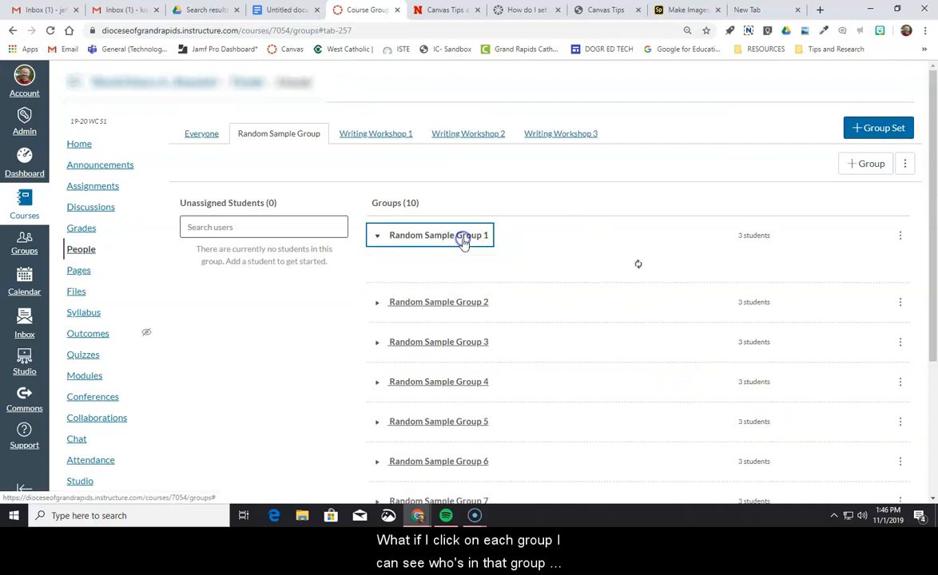
click(438, 235)
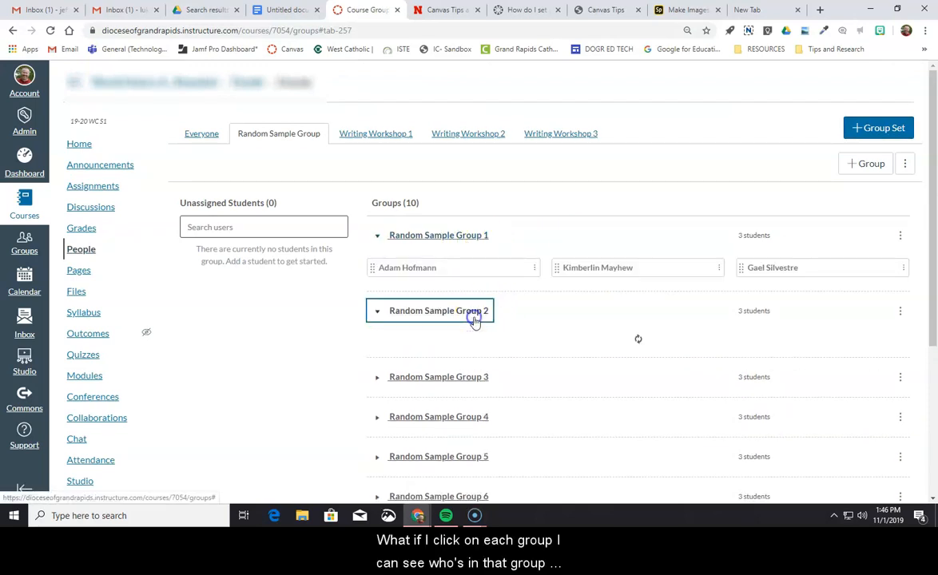
click(437, 310)
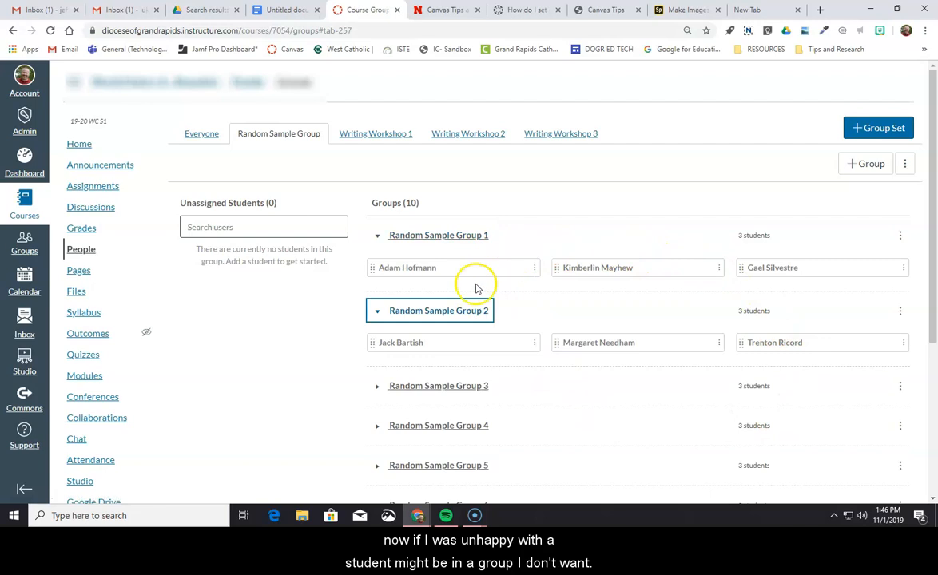
mouse_move(535, 269)
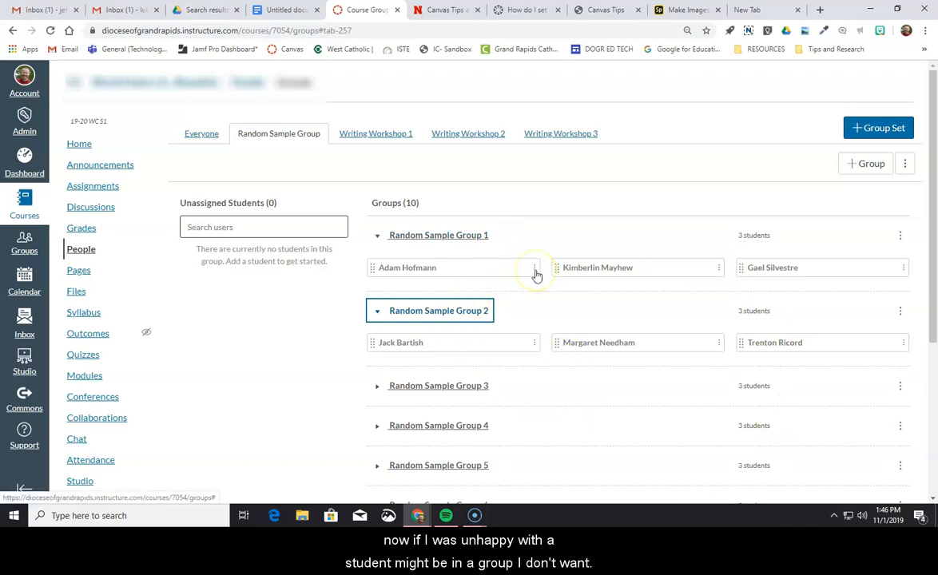
mouse_move(755, 350)
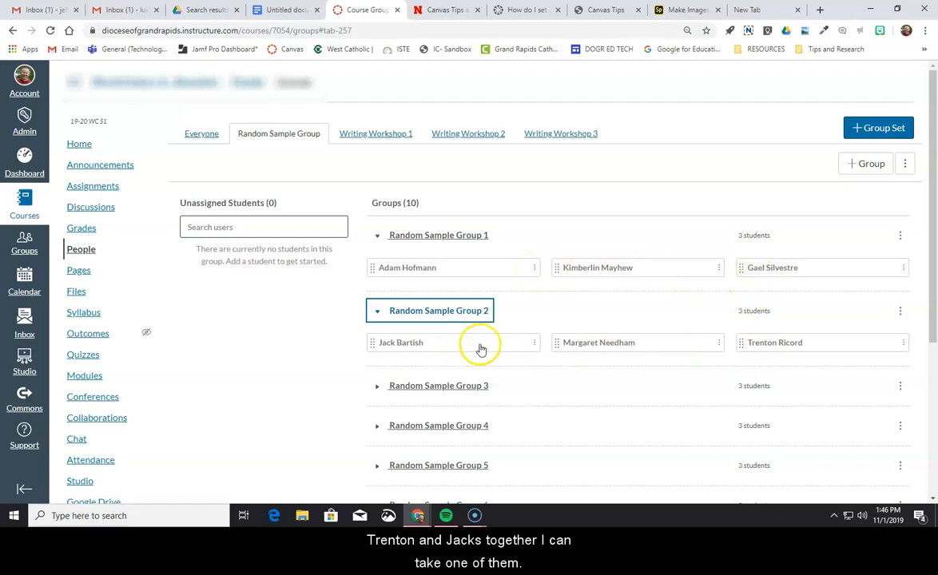
Remove a student from Random Sample Group 2 and move them to Random Sample Group 10.
click(533, 342)
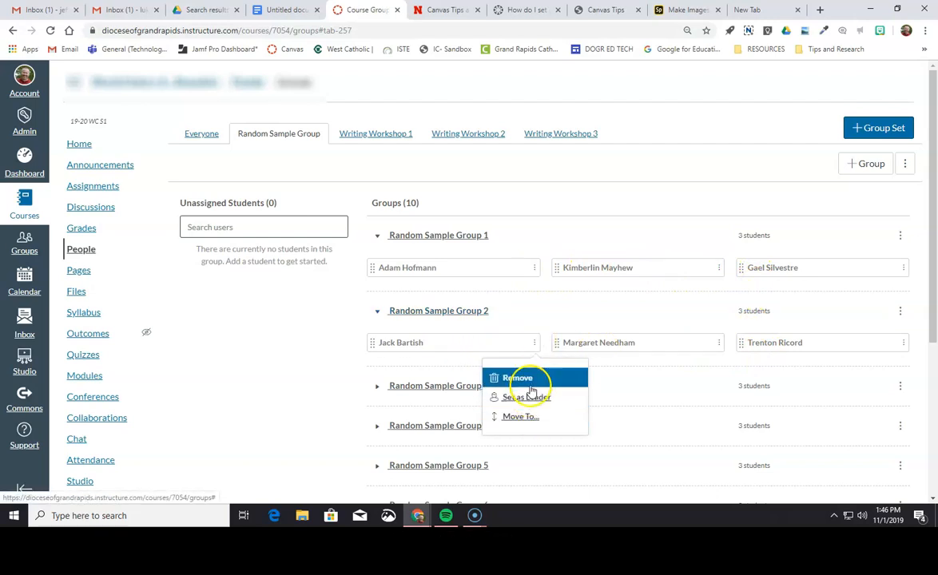
click(517, 377)
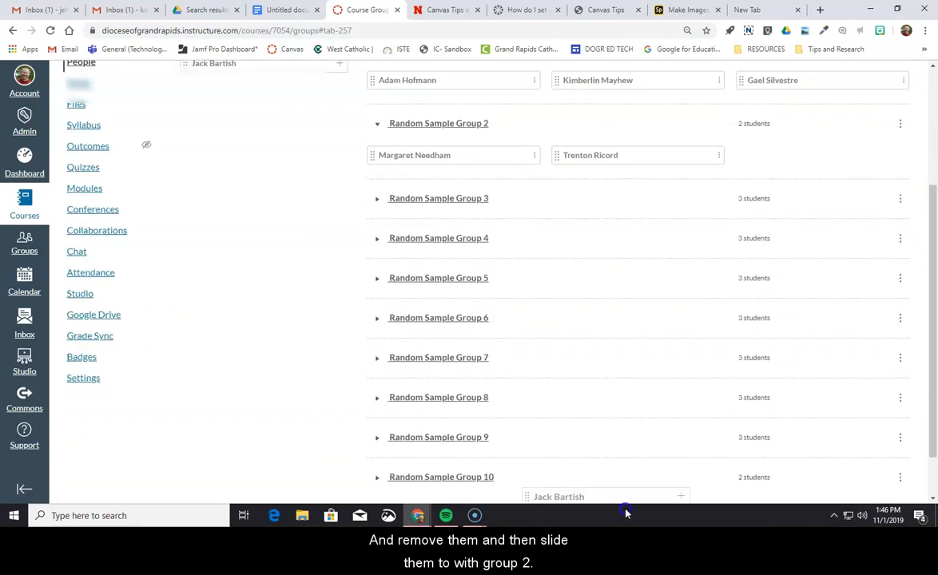
scroll(down, 3)
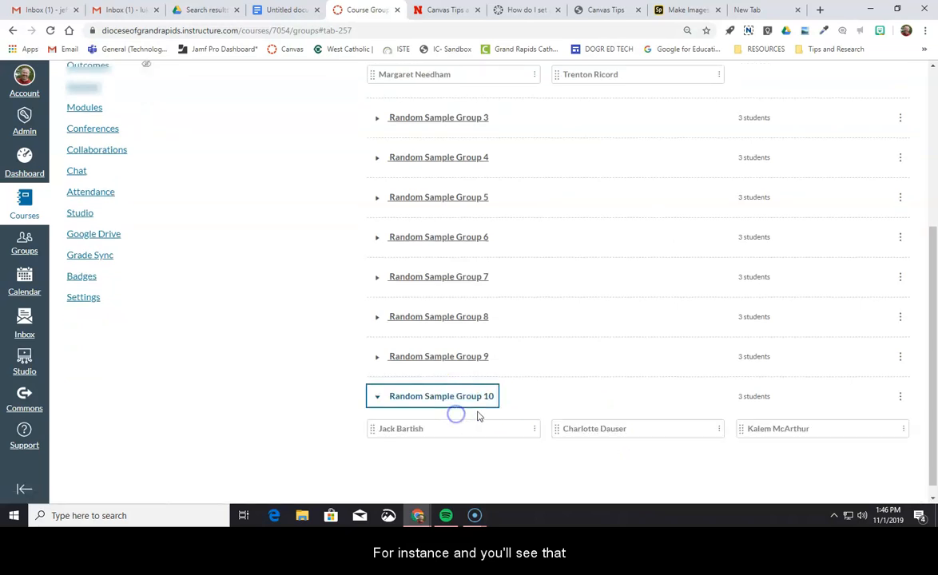
scroll(up, 3)
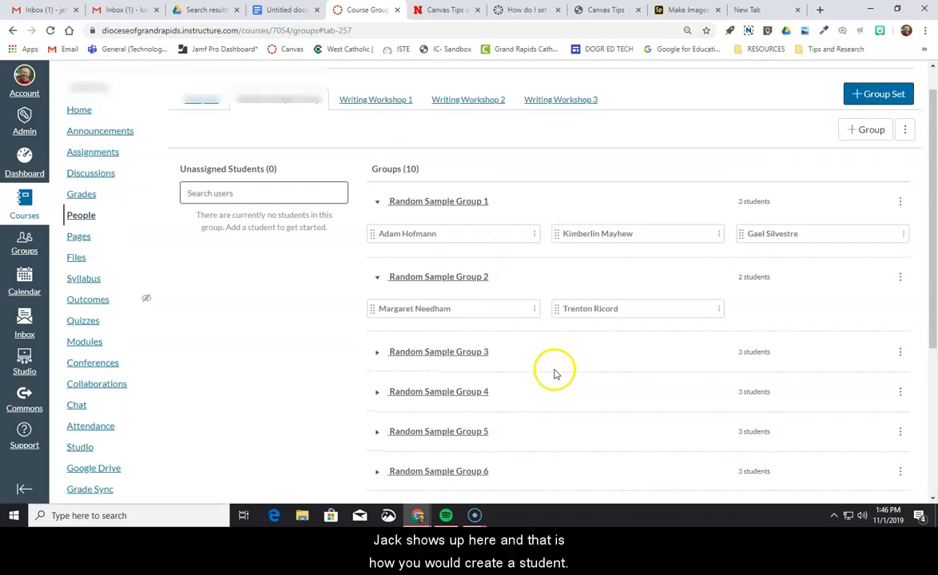
mouse_move(479, 304)
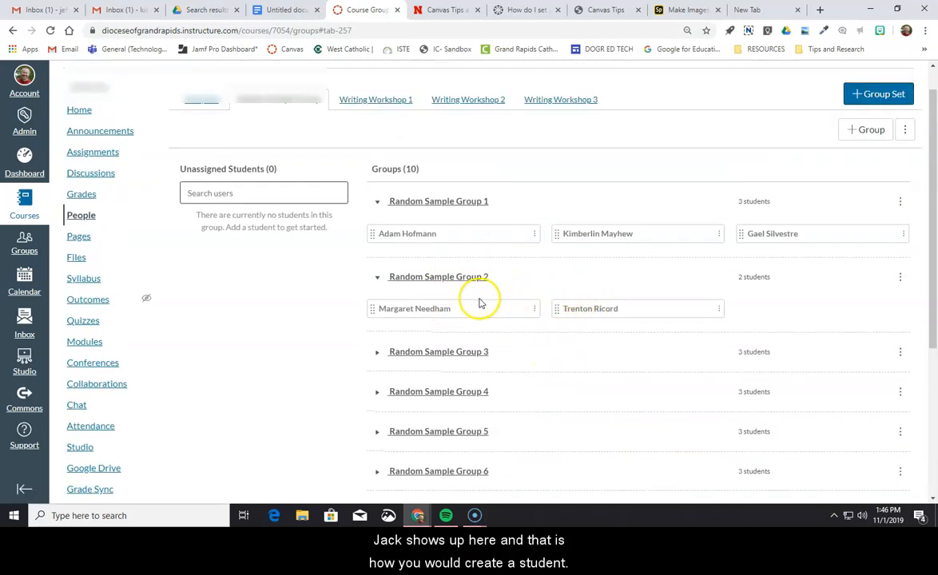
mouse_move(652, 391)
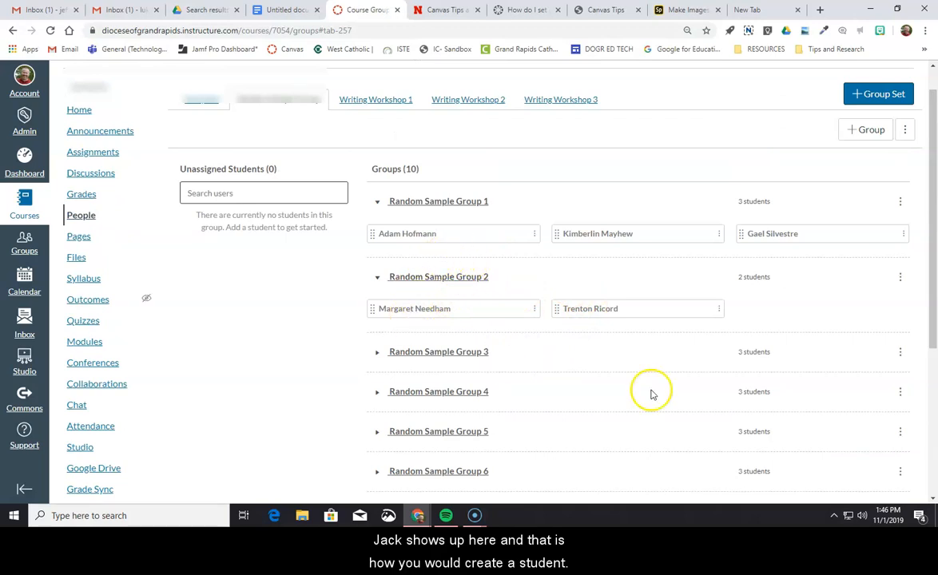
mouse_move(580, 380)
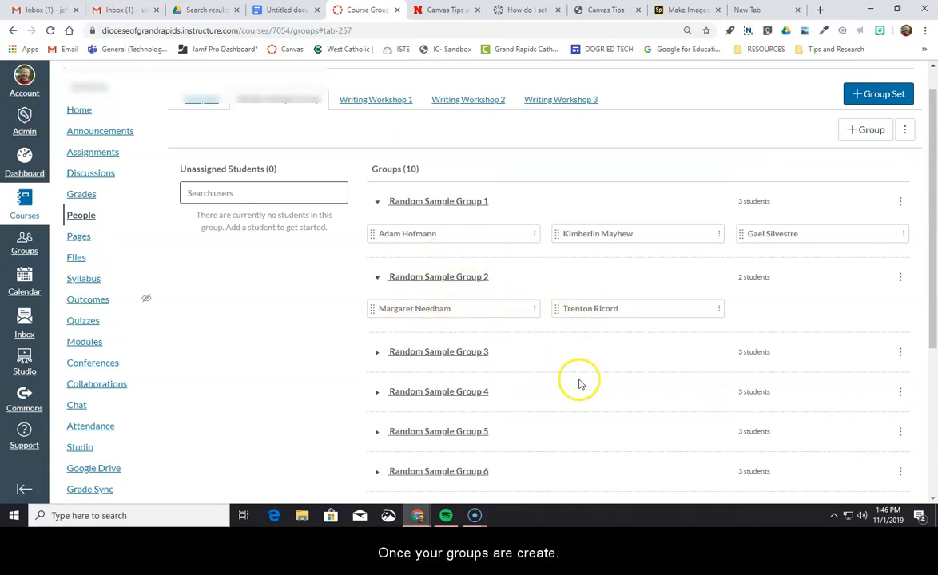